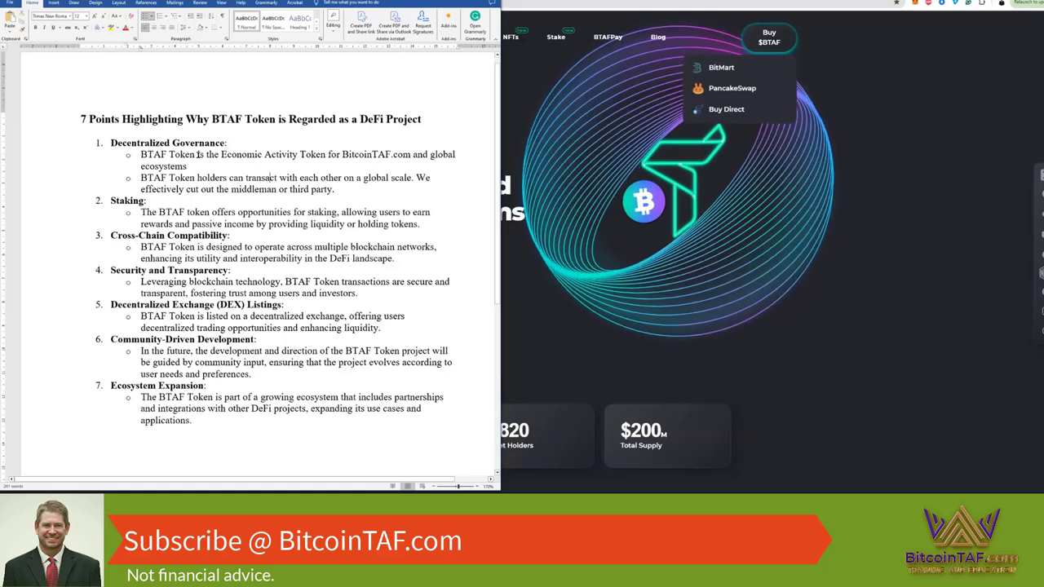
Hand-write a blue 0.9 at the lower left, plus a dash and 1.4 mid-chart.
double_click(372, 119)
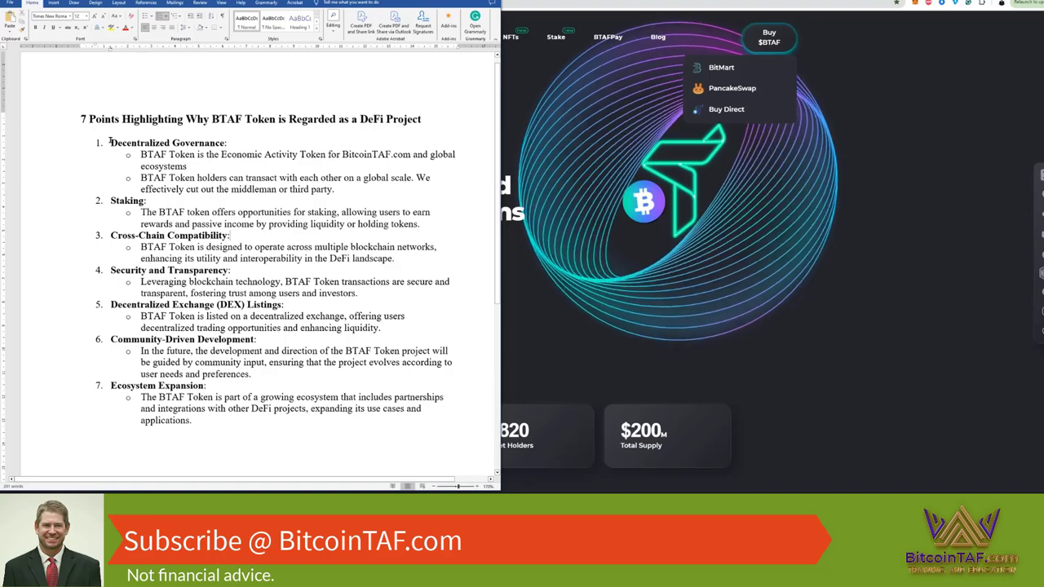
double_click(151, 140)
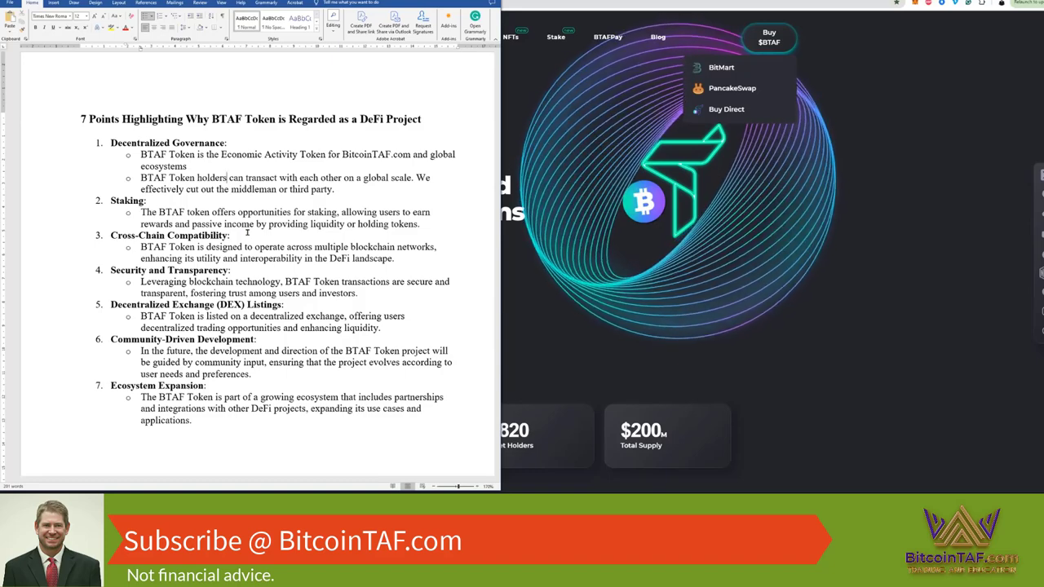
mouse_move(199, 223)
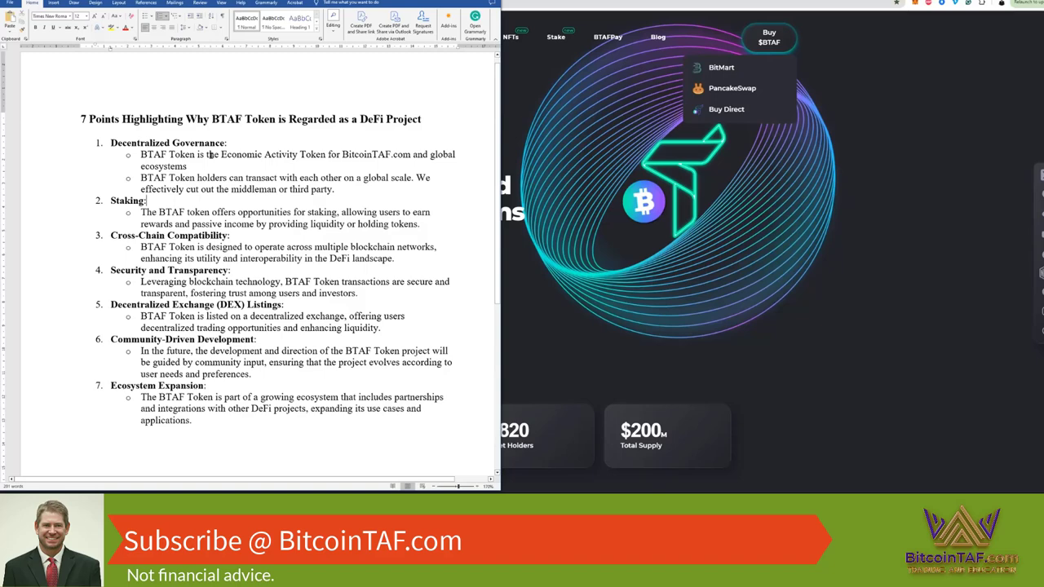
left_click_drag(222, 154, 334, 155)
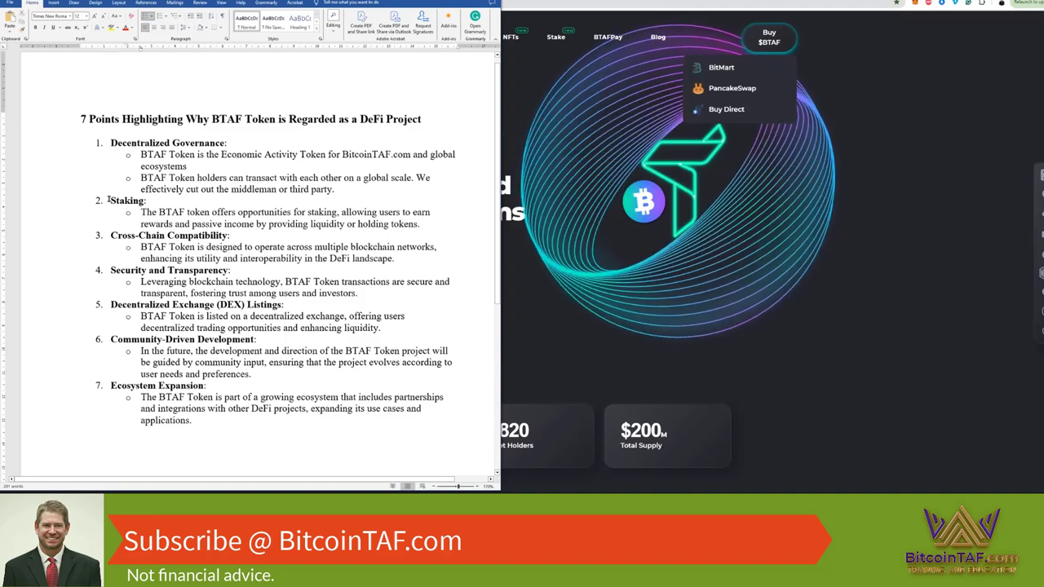
double_click(124, 202)
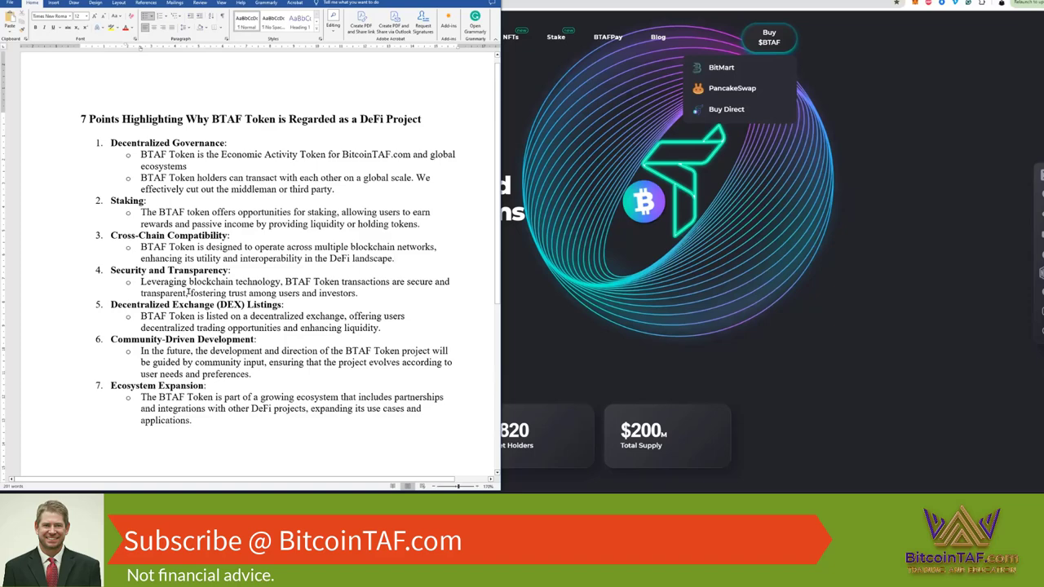
double_click(167, 269)
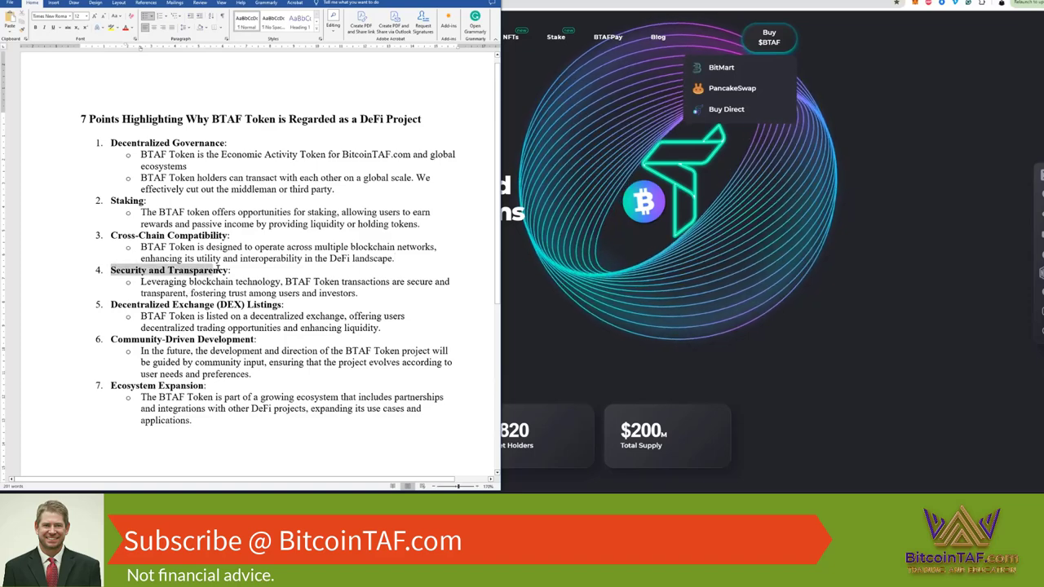
left_click(237, 282)
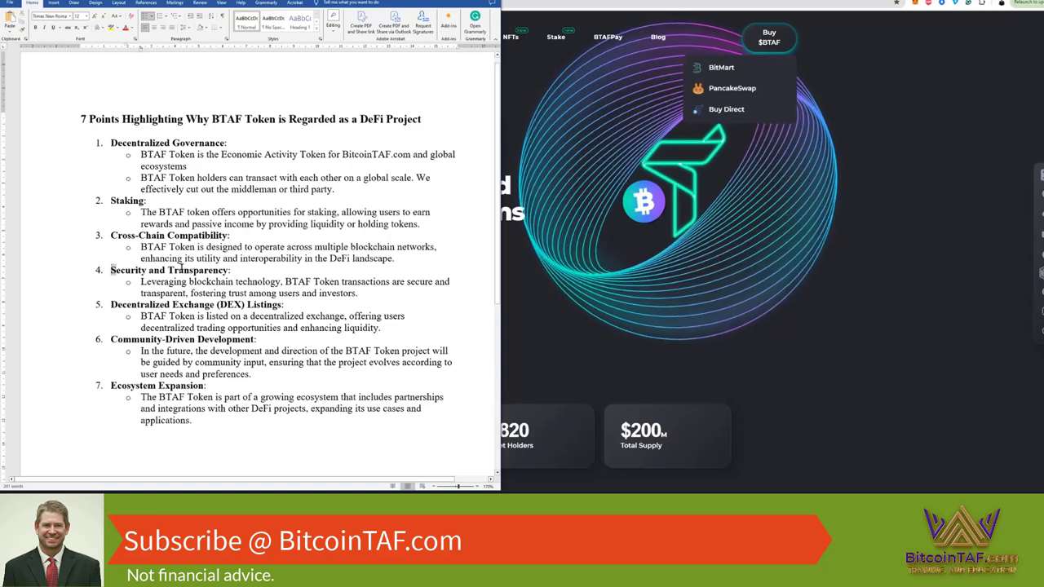
double_click(169, 270)
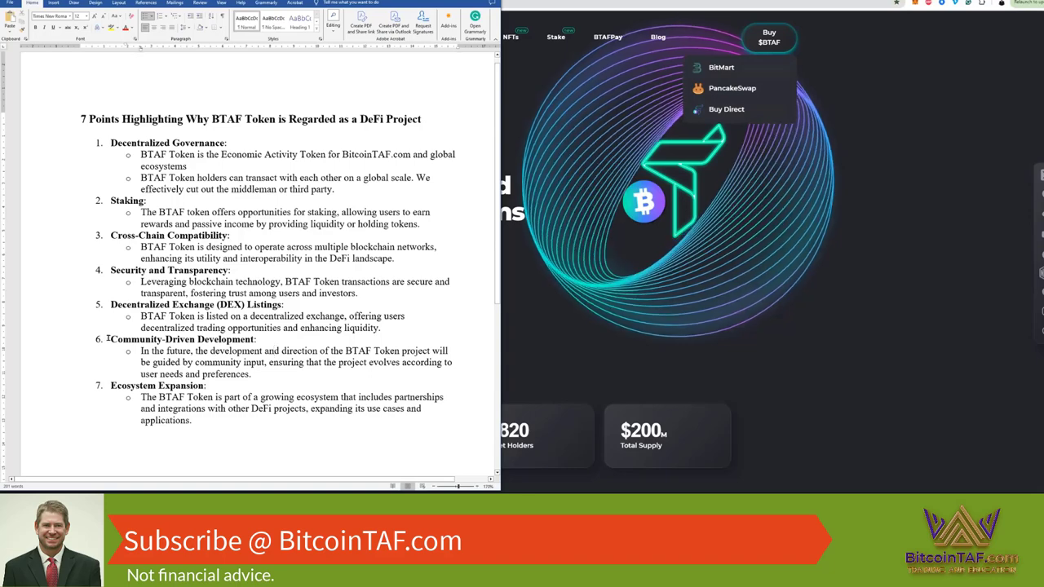
double_click(132, 339)
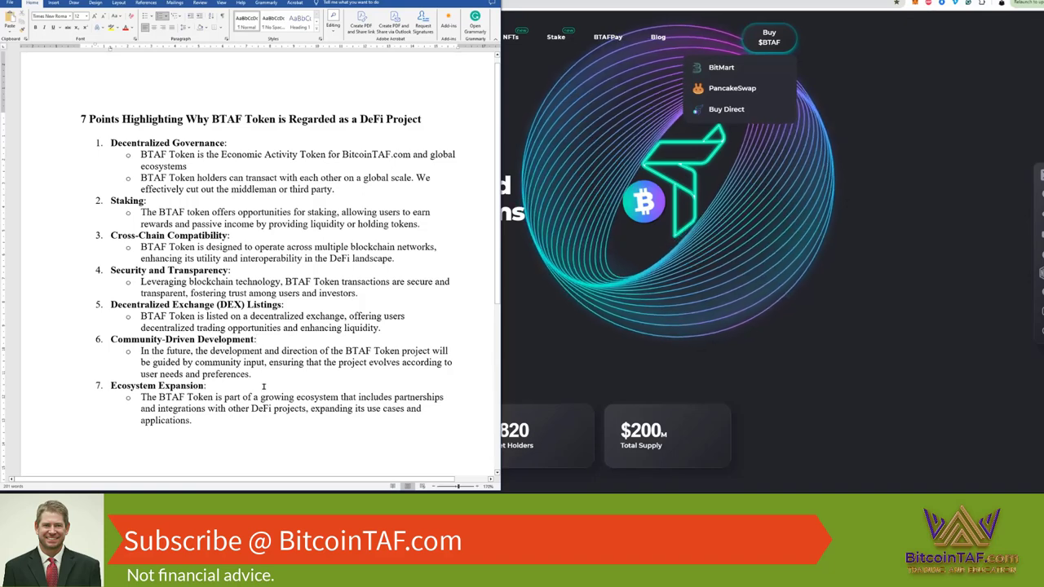
mouse_move(353, 372)
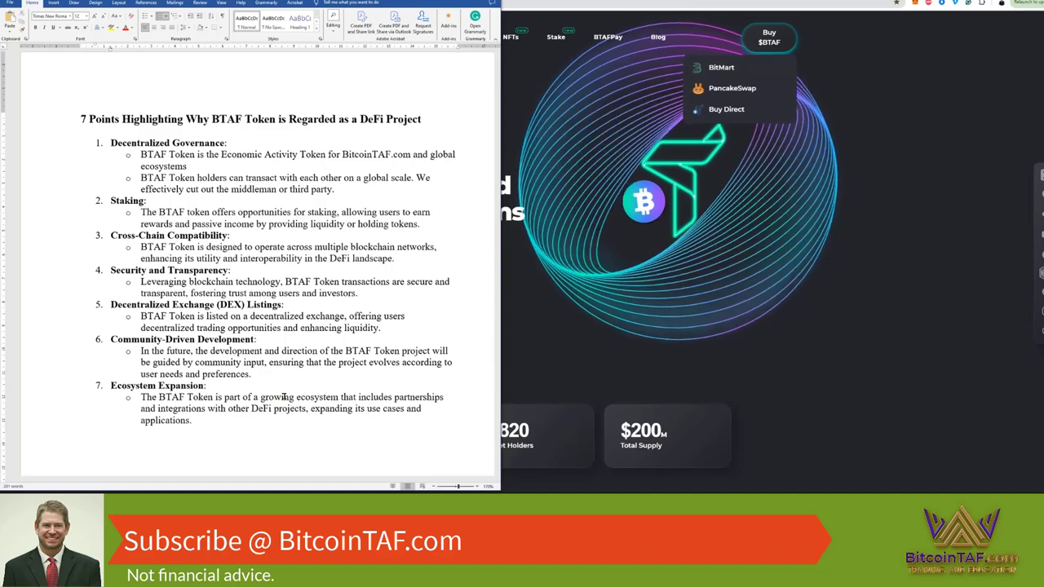
left_click(253, 373)
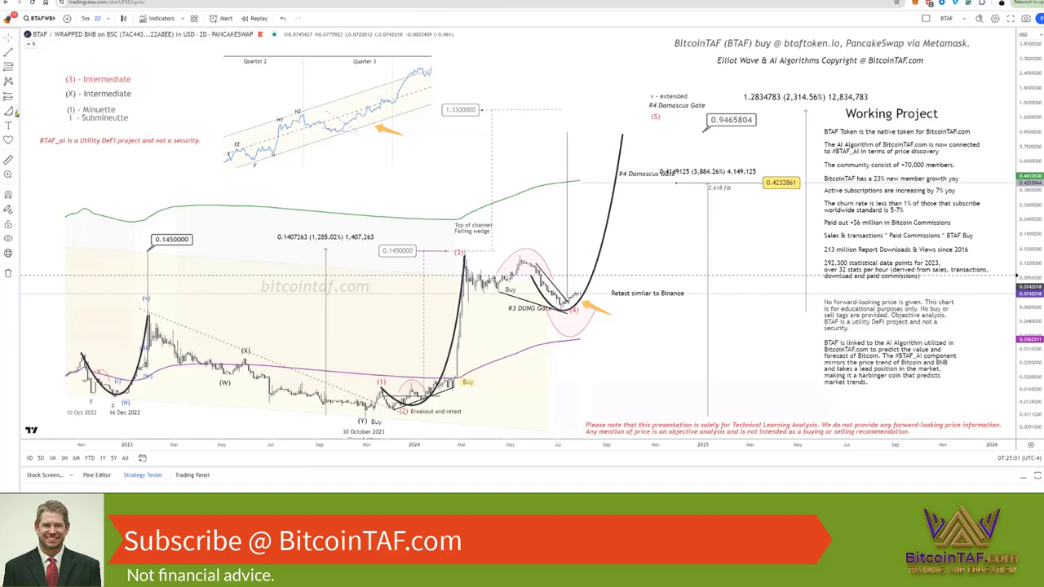
mouse_move(9, 111)
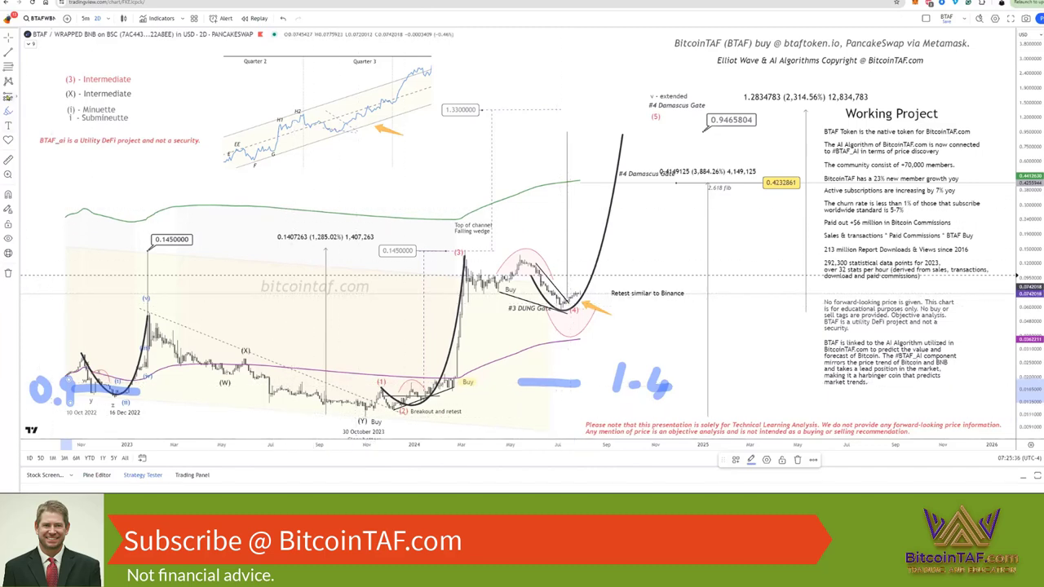
mouse_move(11, 100)
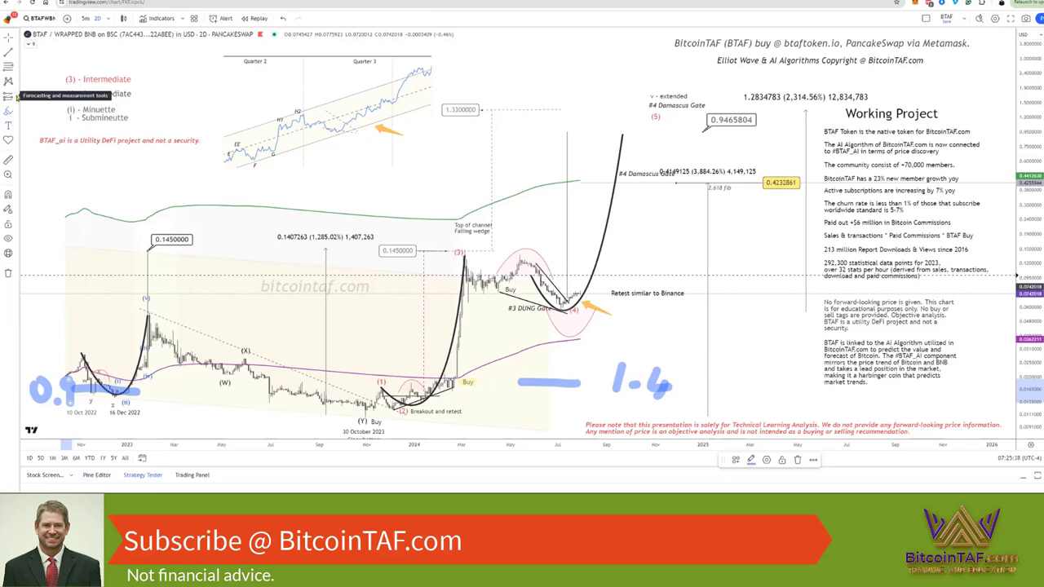
Open the forecasting and measurement tools in the left toolbar to begin a price-range measurement.
left_click(9, 98)
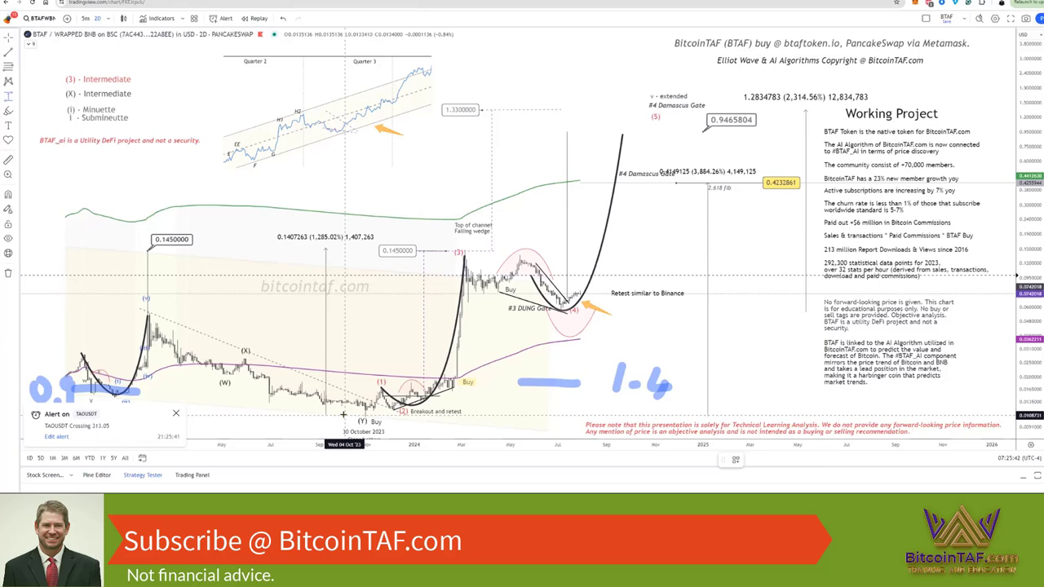
mouse_move(365, 287)
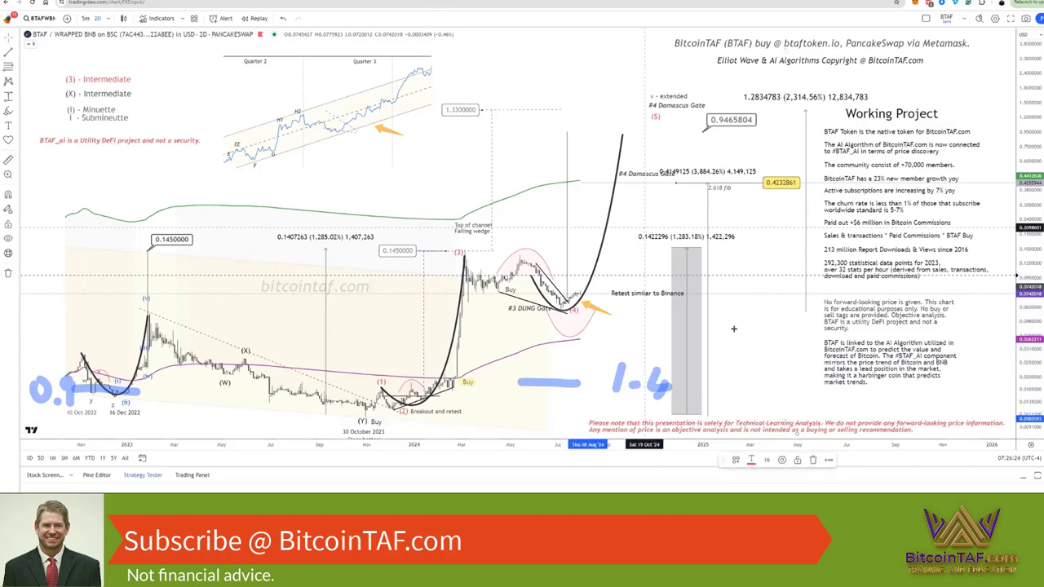
mouse_move(758, 347)
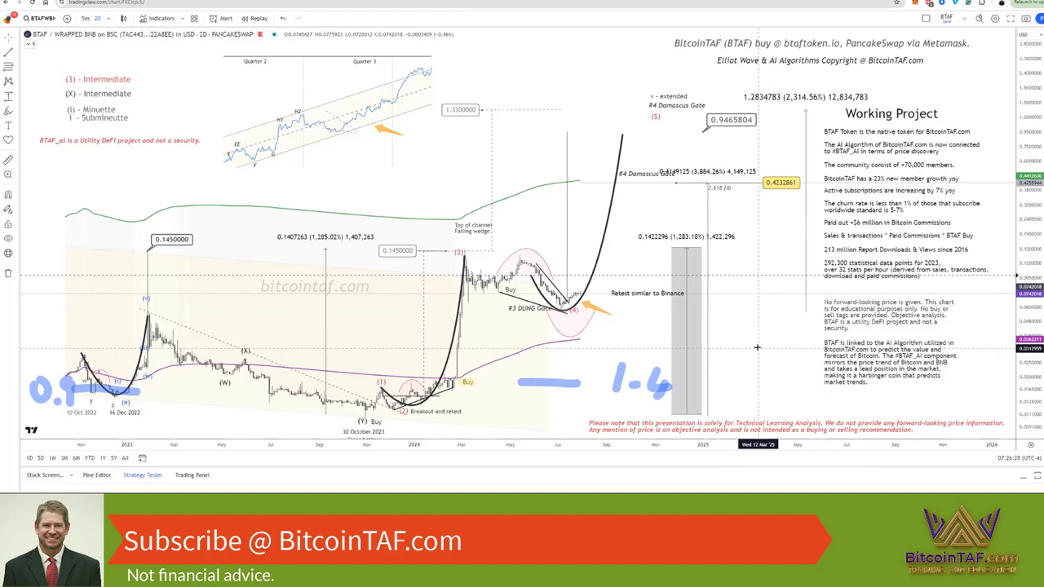
mouse_move(742, 336)
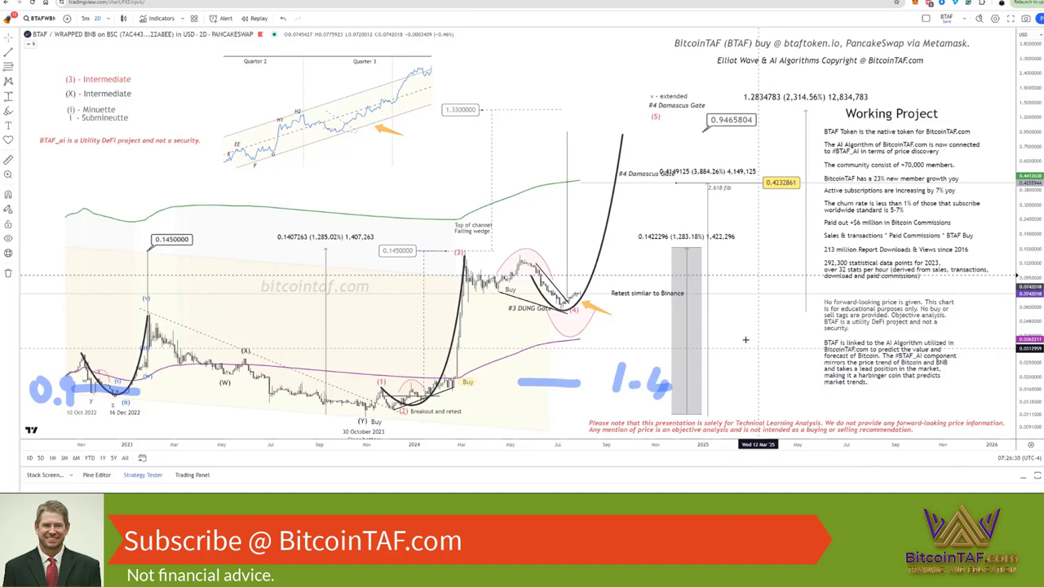
mouse_move(413, 237)
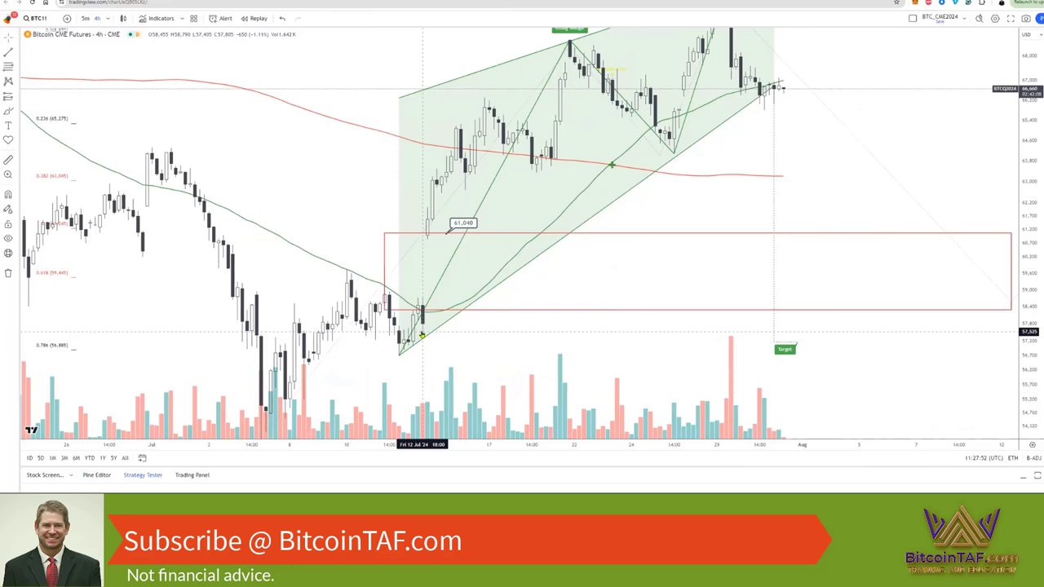
mouse_move(407, 334)
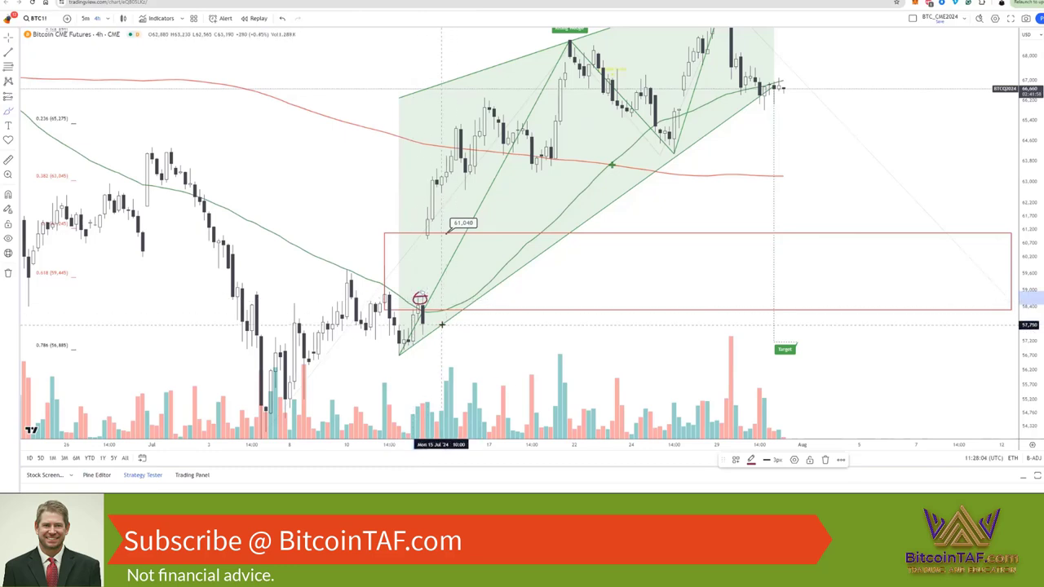
mouse_move(412, 298)
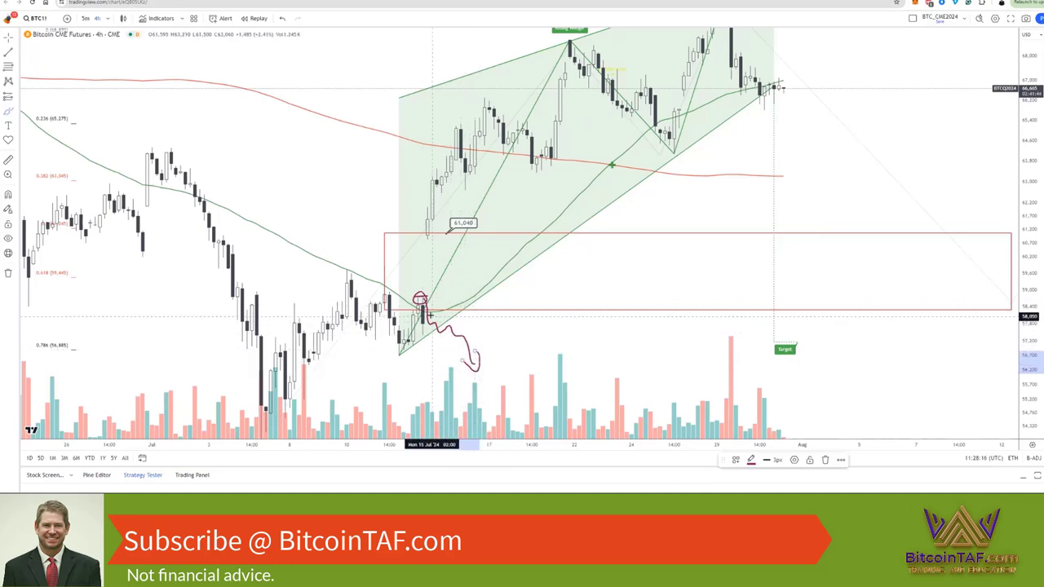
mouse_move(416, 326)
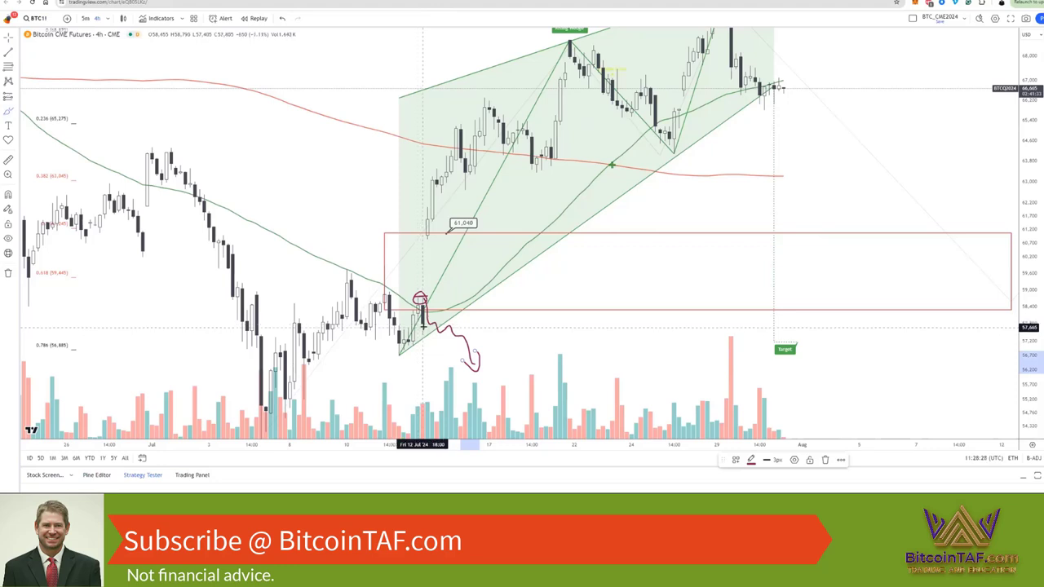
mouse_move(491, 366)
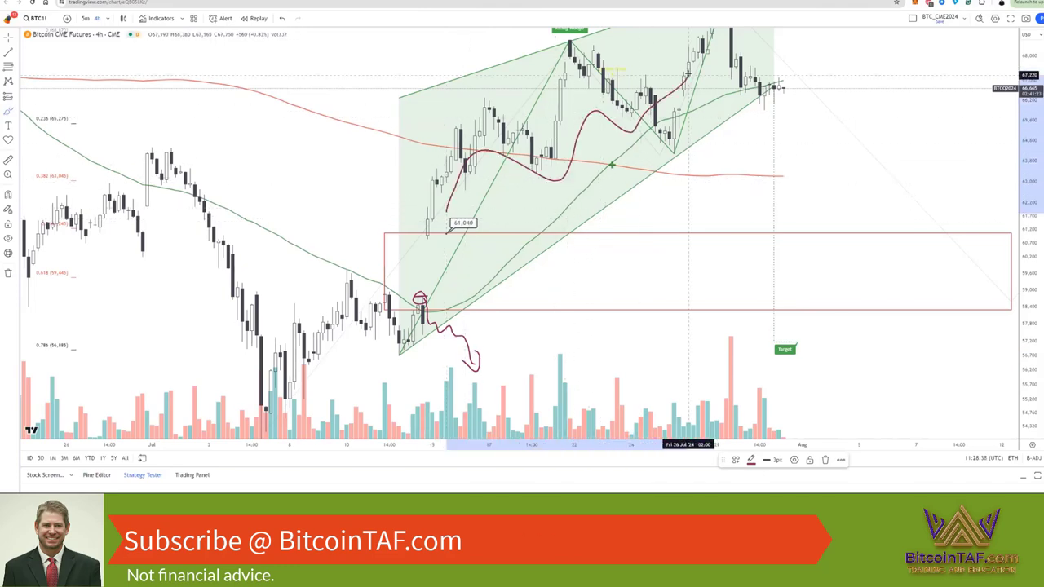
mouse_move(431, 226)
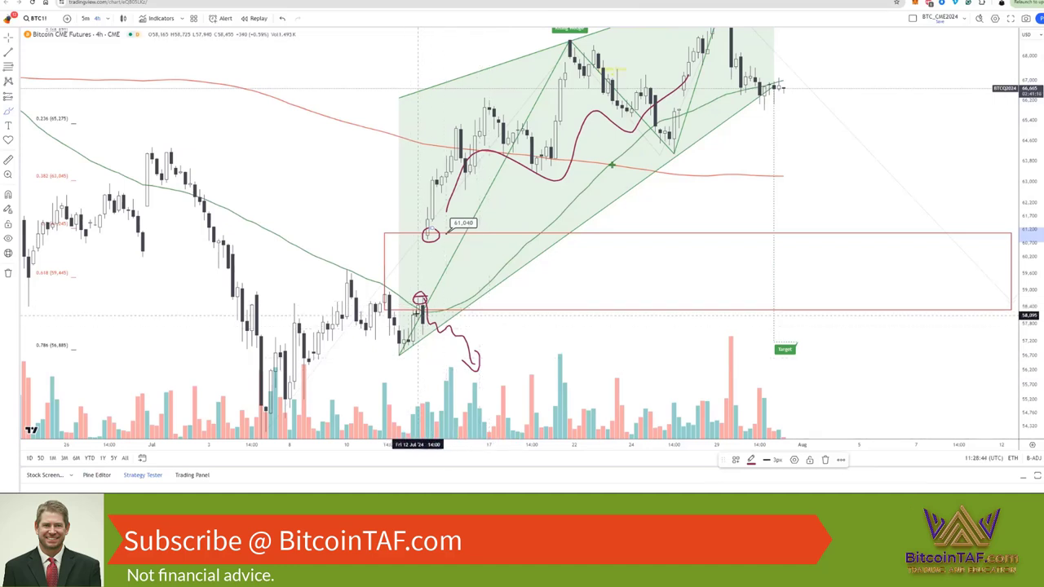
mouse_move(433, 310)
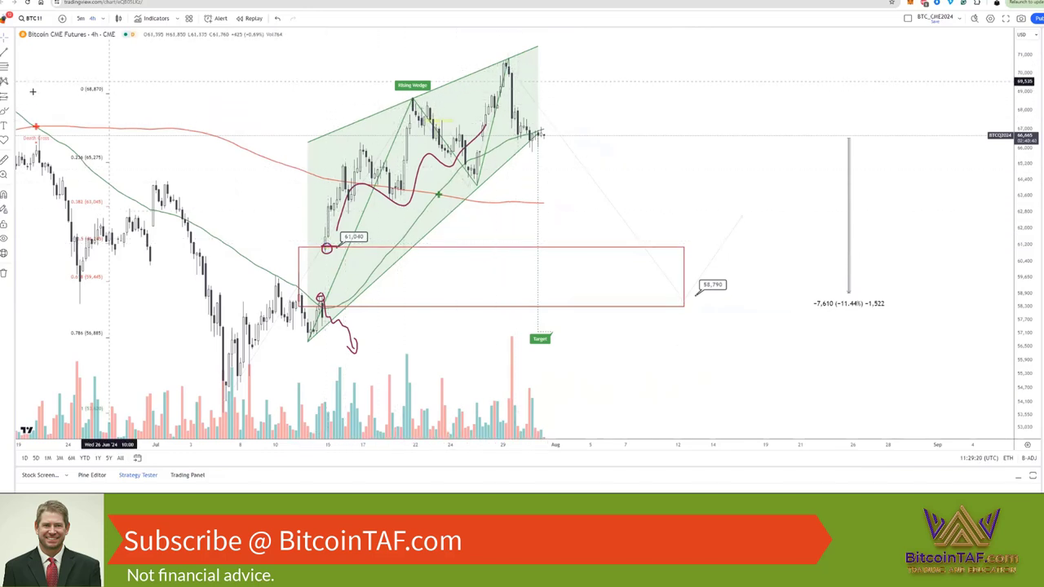
Select the highlighter from the left drawing toolbar for the 58,790 support line.
left_click(8, 120)
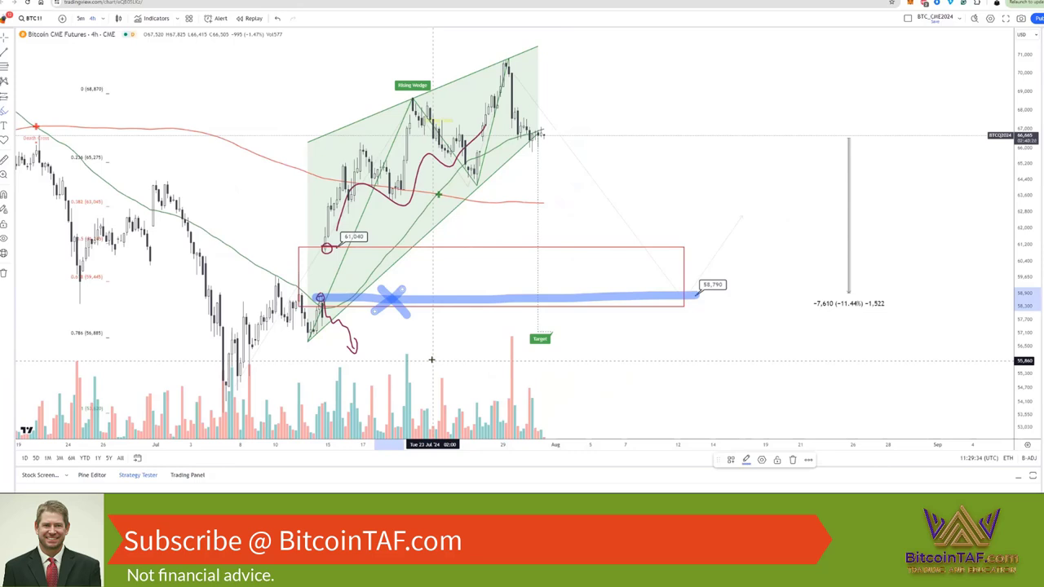
mouse_move(422, 348)
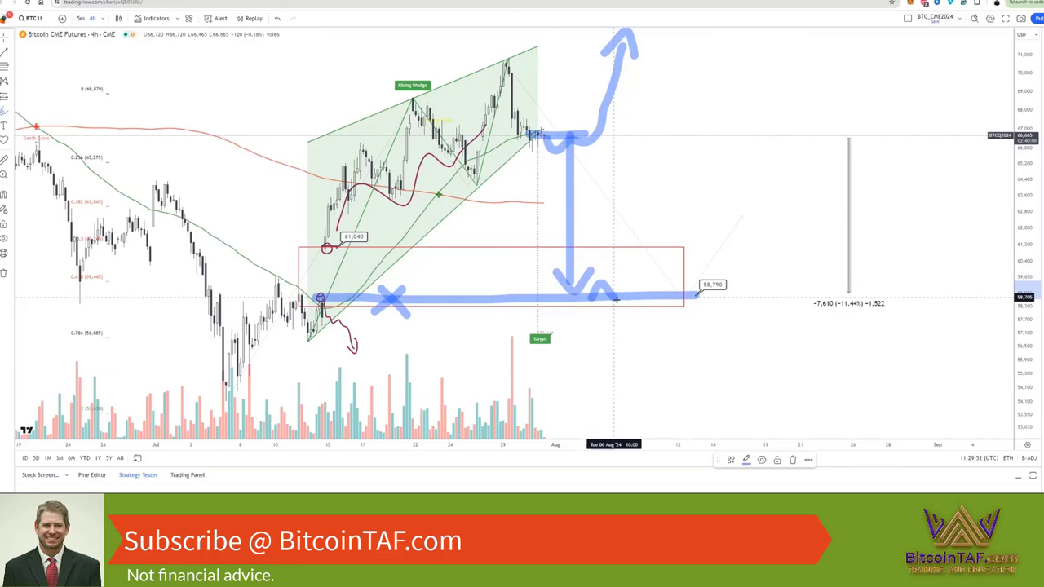
Sketch the blue rebound arrow rising from the 58,790 support line.
left_click_drag(619, 293, 734, 192)
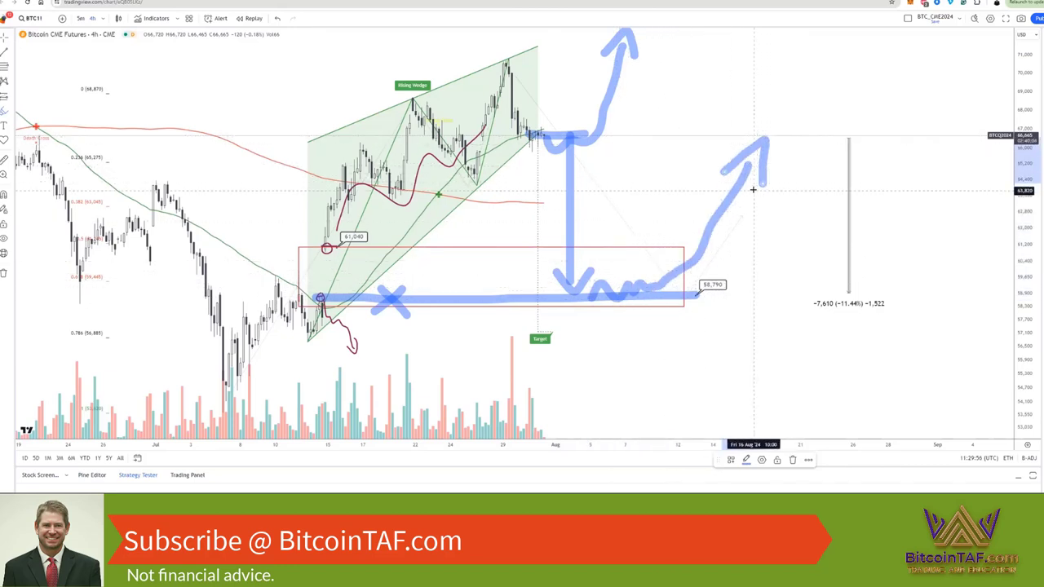
left_click(8, 110)
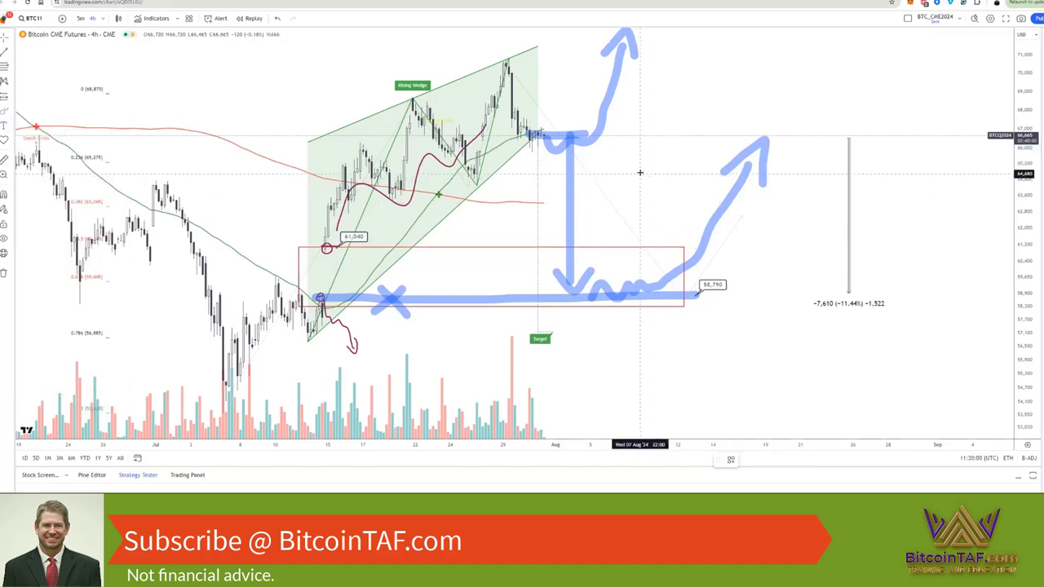
mouse_move(600, 257)
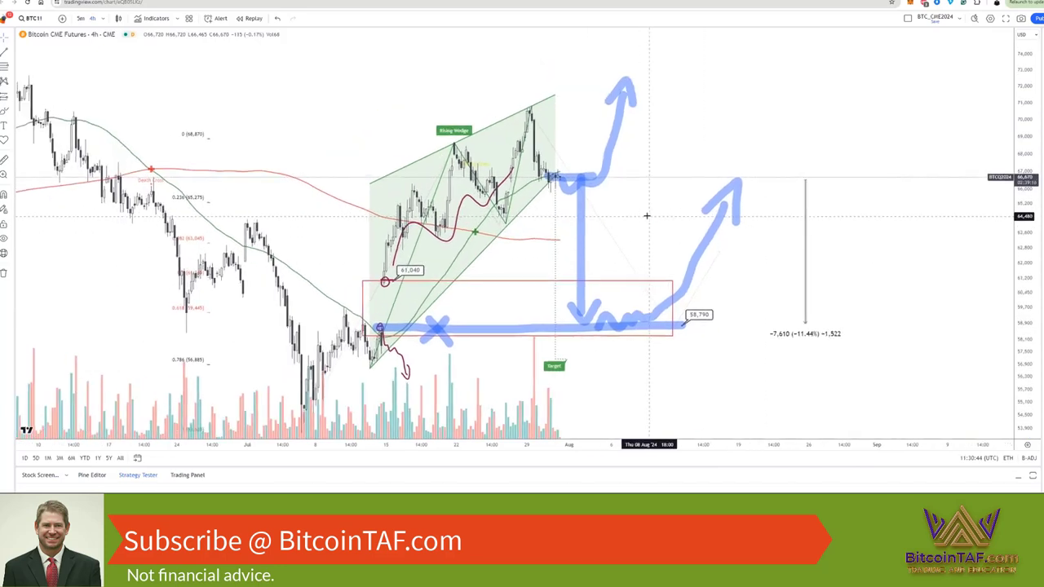
mouse_move(650, 214)
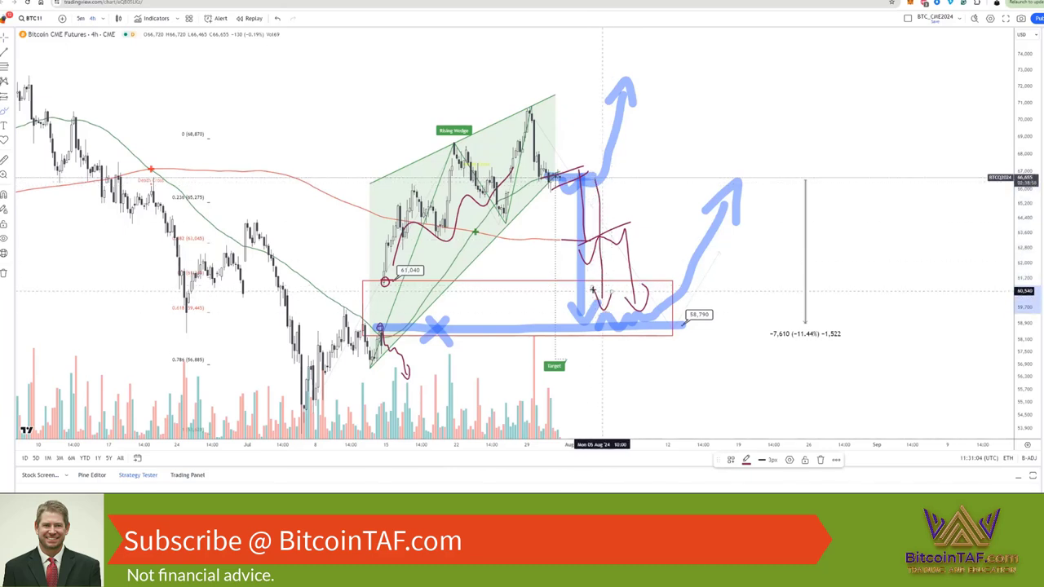
mouse_move(610, 252)
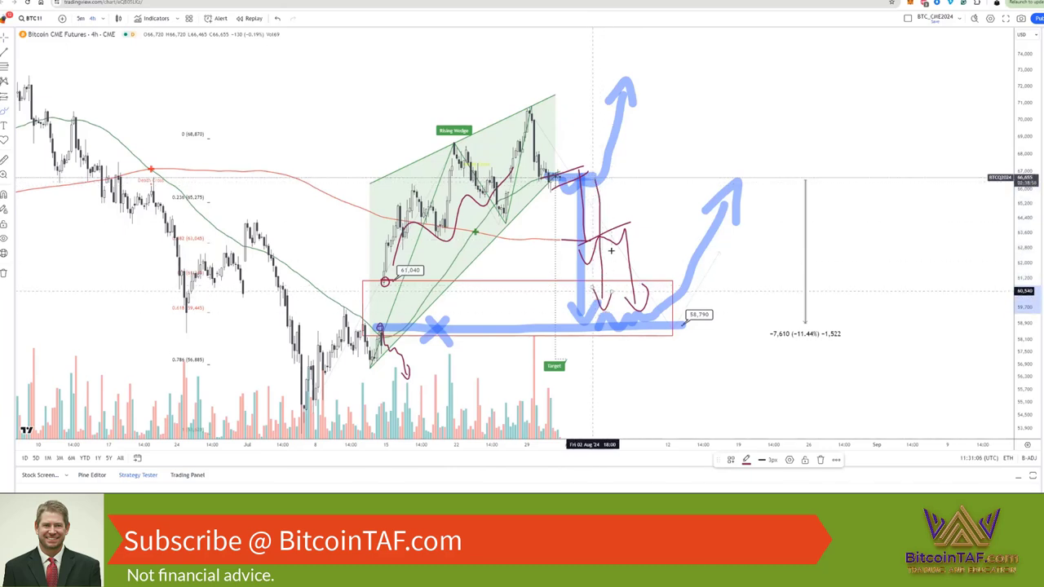